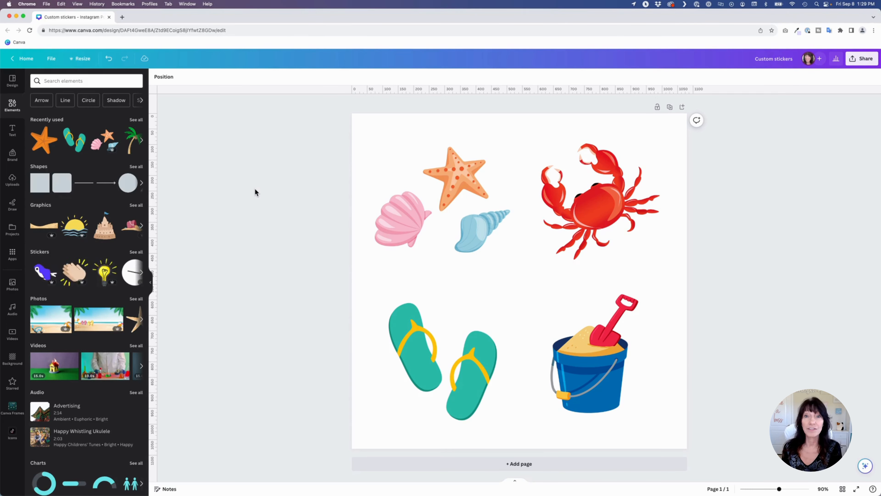
- Copy the starfish and seashell group onto a new page and enlarge it to fill the page
click(466, 202)
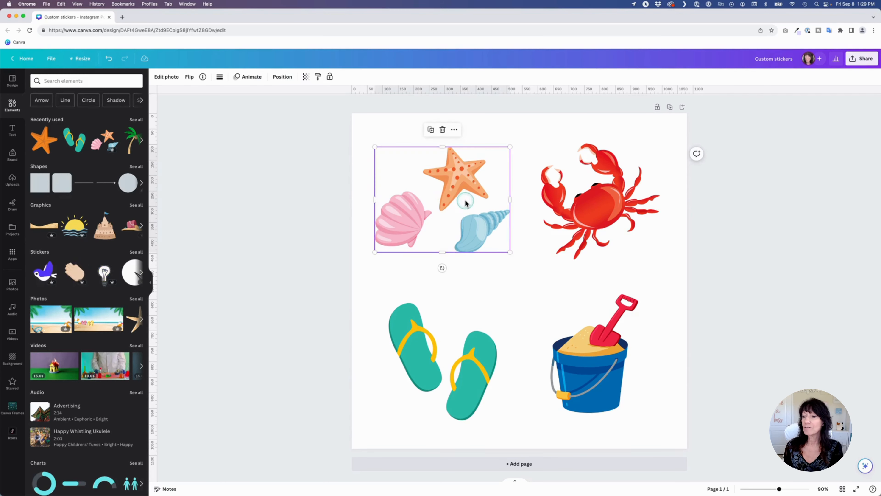
click(404, 347)
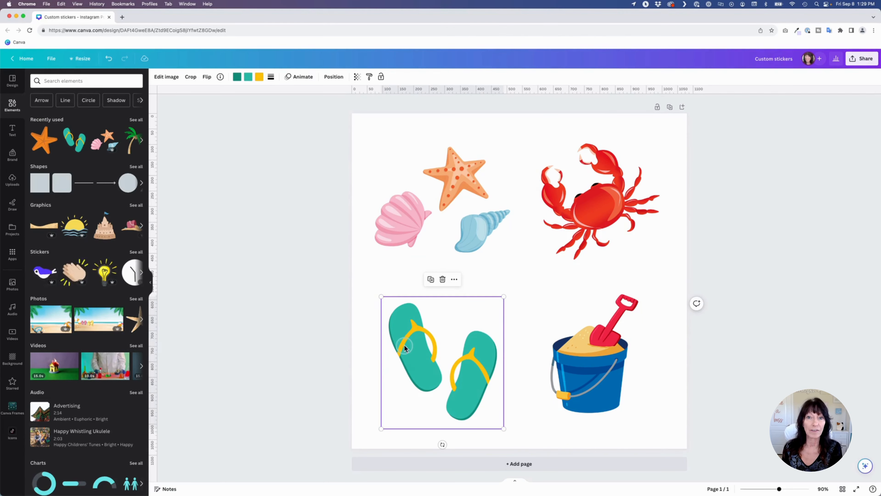
mouse_move(280, 328)
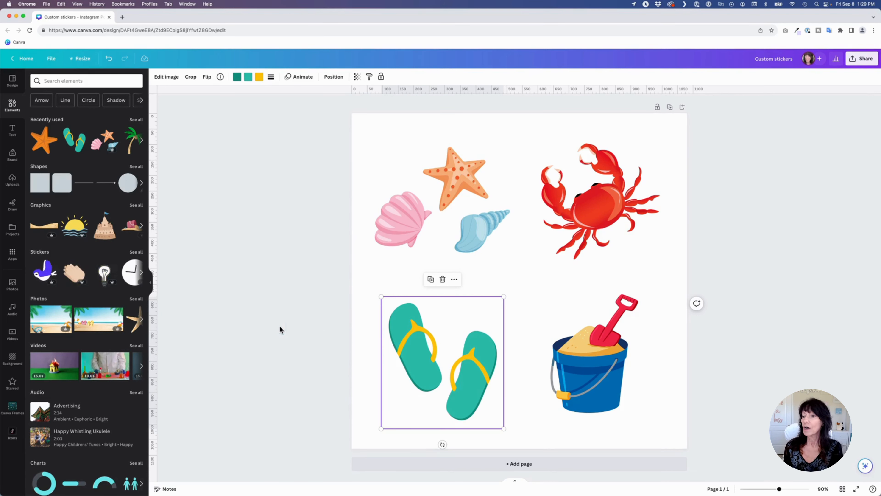
click(411, 253)
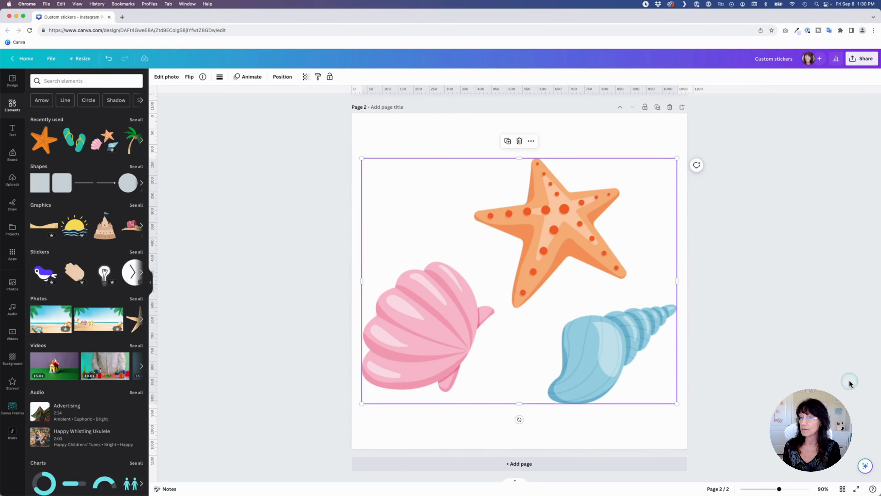
click(724, 314)
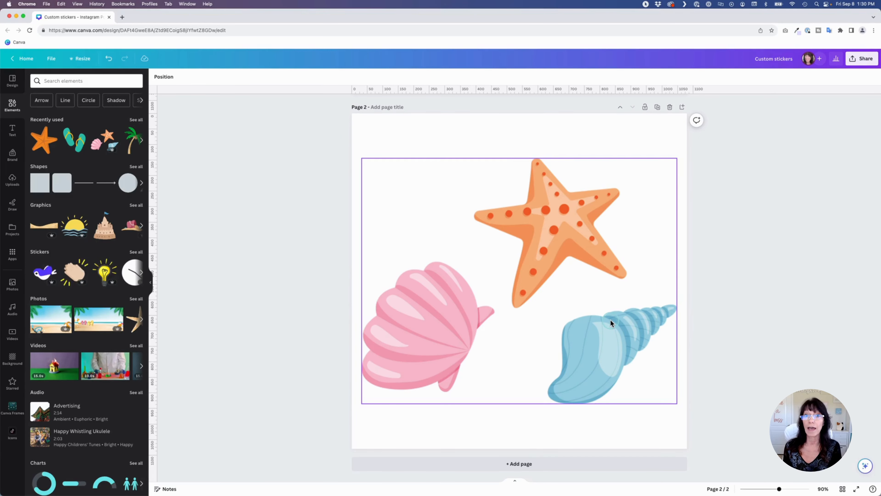
- Move the crab, flip-flops and sand bucket onto their own enlarged pages and remove the collage page
scroll(up, 3)
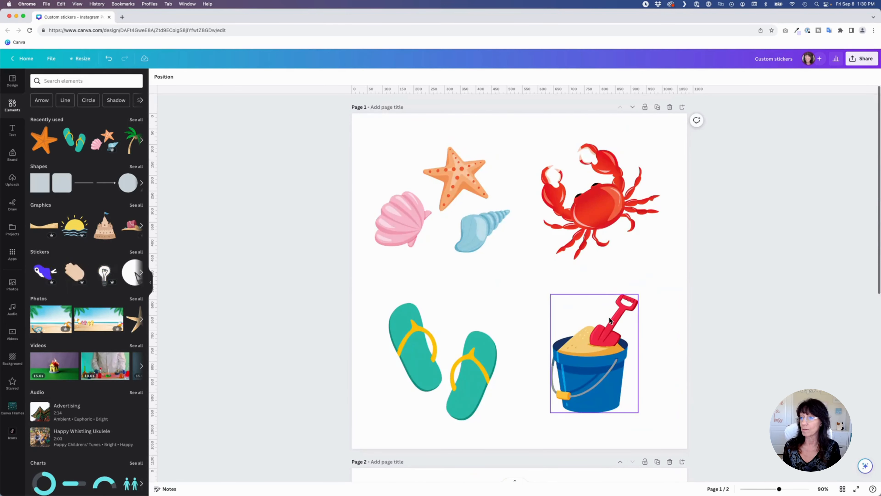
scroll(down, 3)
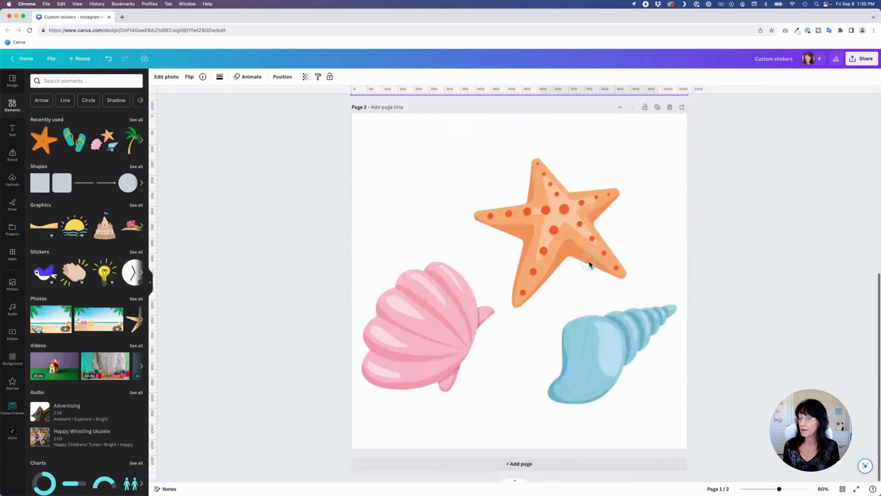
click(519, 463)
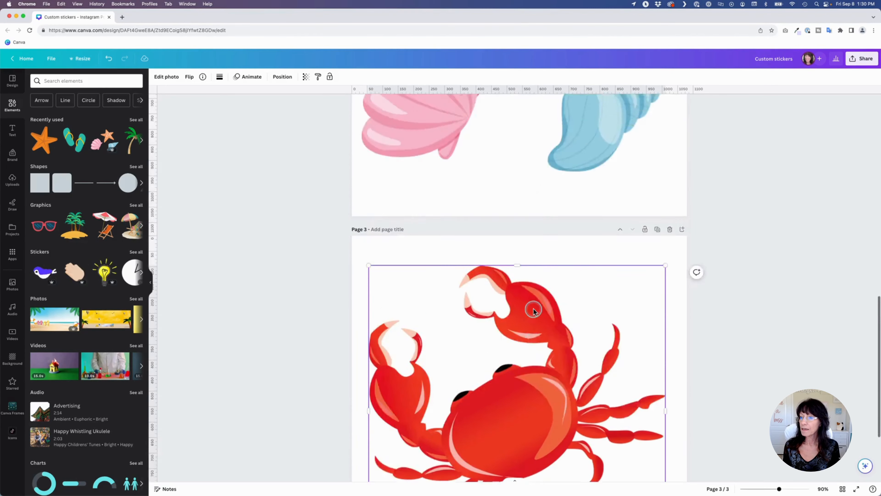
scroll(up, 3)
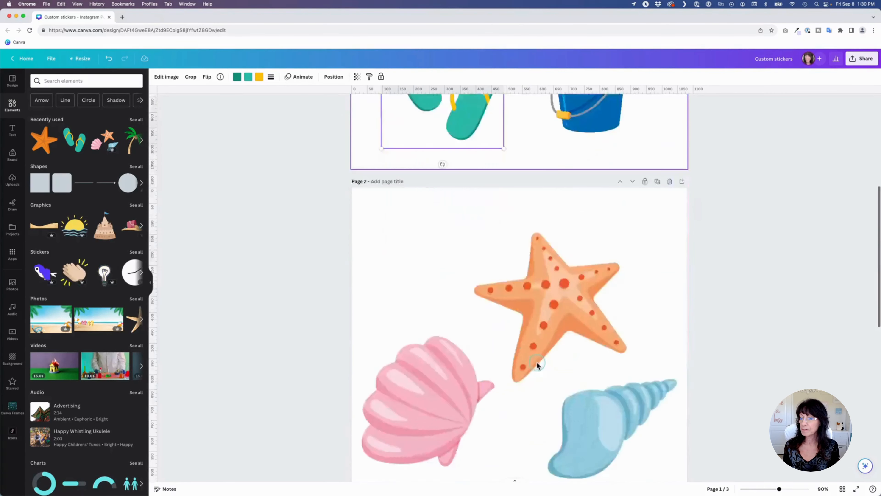
scroll(down, 3)
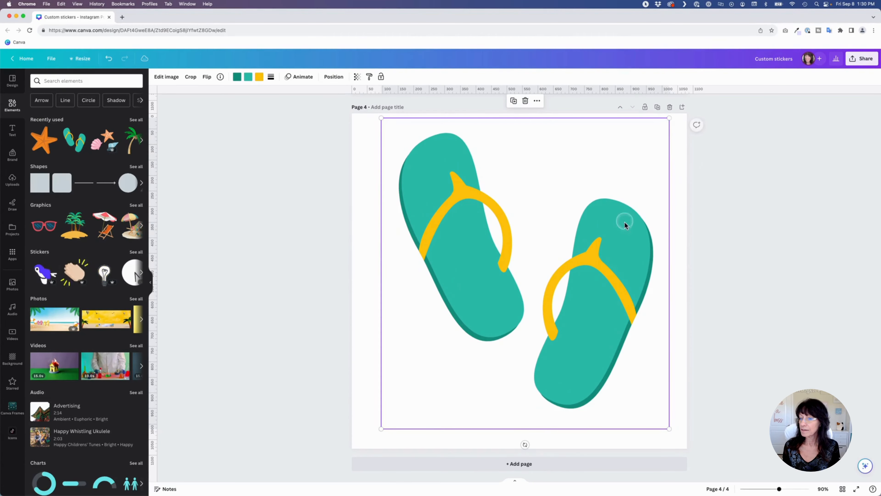
scroll(up, 3)
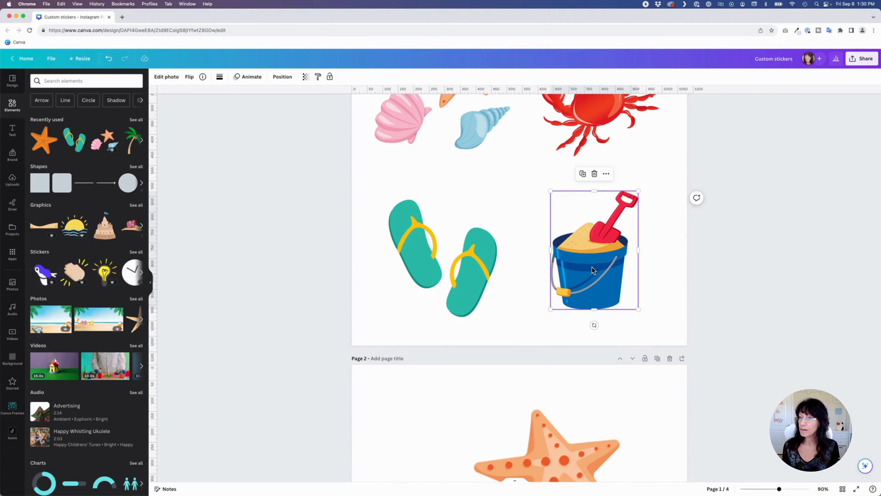
scroll(down, 3)
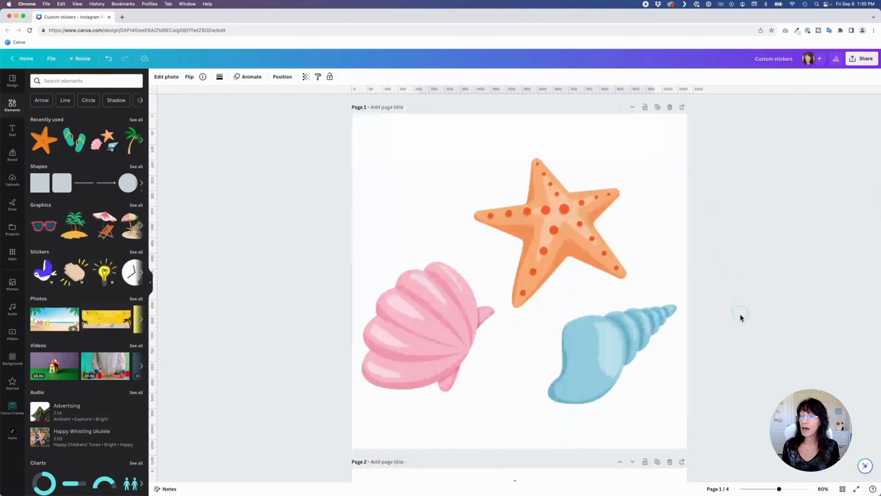
scroll(down, 3)
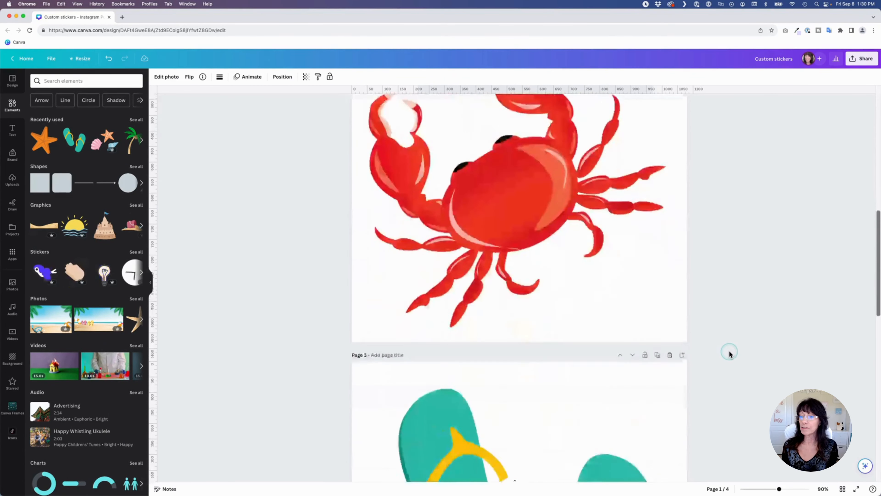
scroll(up, 3)
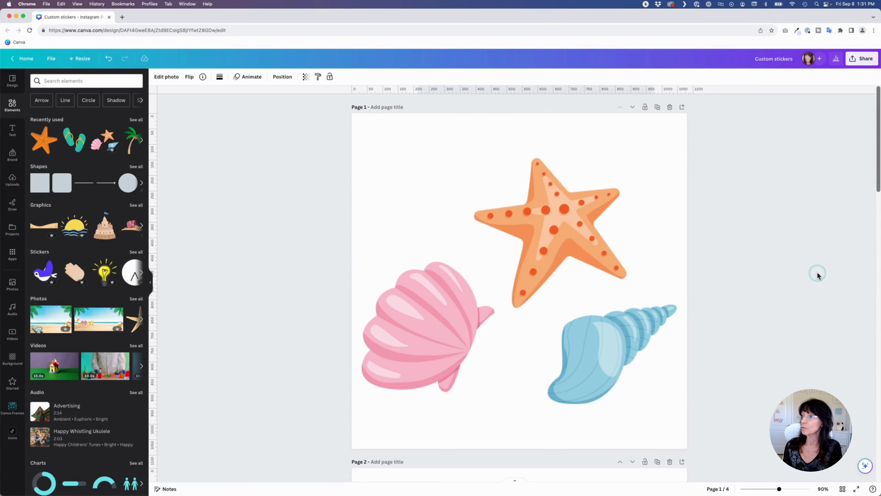
- Share the design via Send to phone so its QR code appears
click(864, 57)
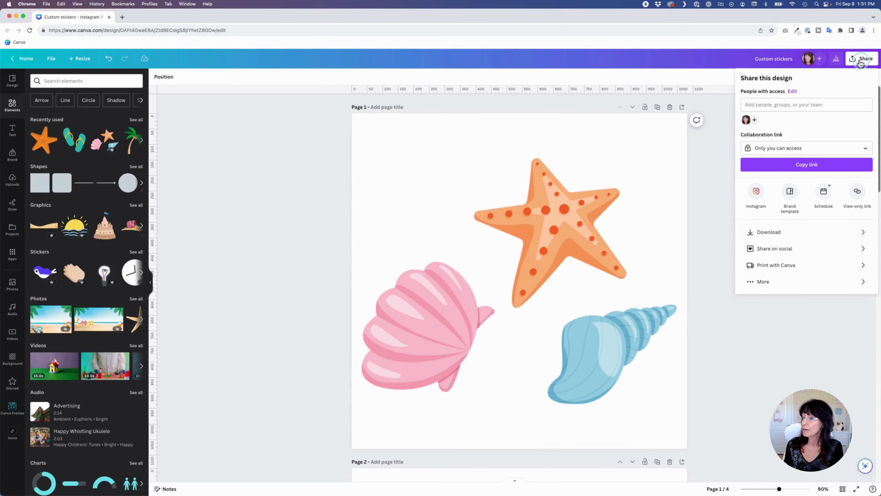
click(764, 281)
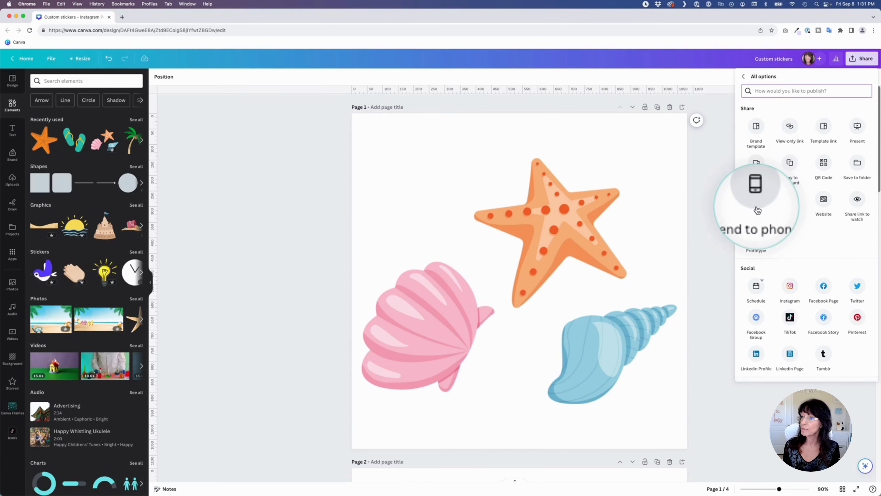
click(757, 184)
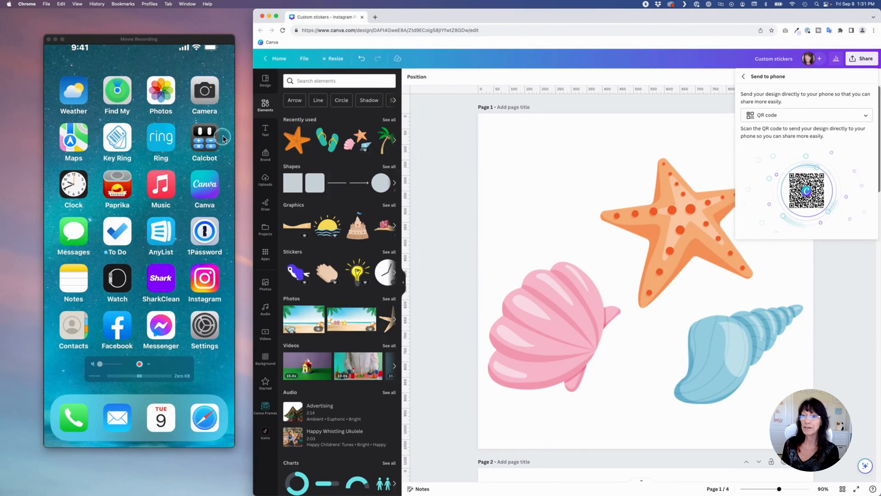
- On the phone, download all four pages as PNGs with transparent backgrounds
click(205, 90)
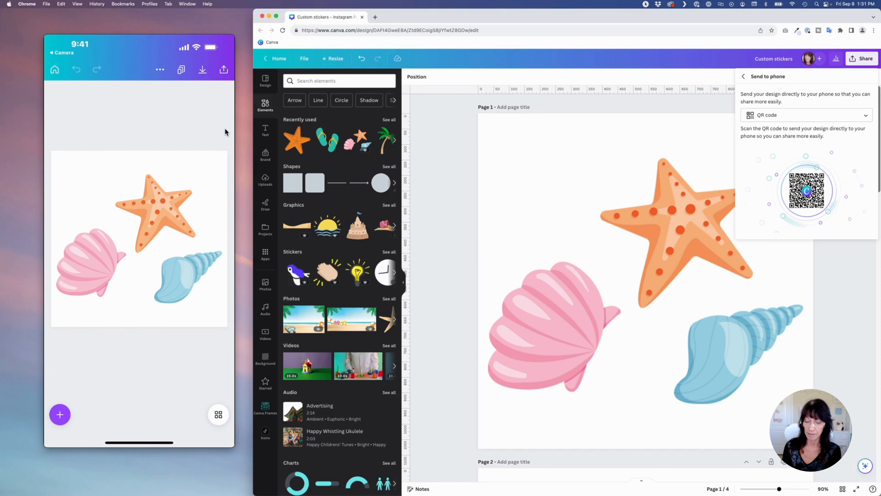
click(202, 69)
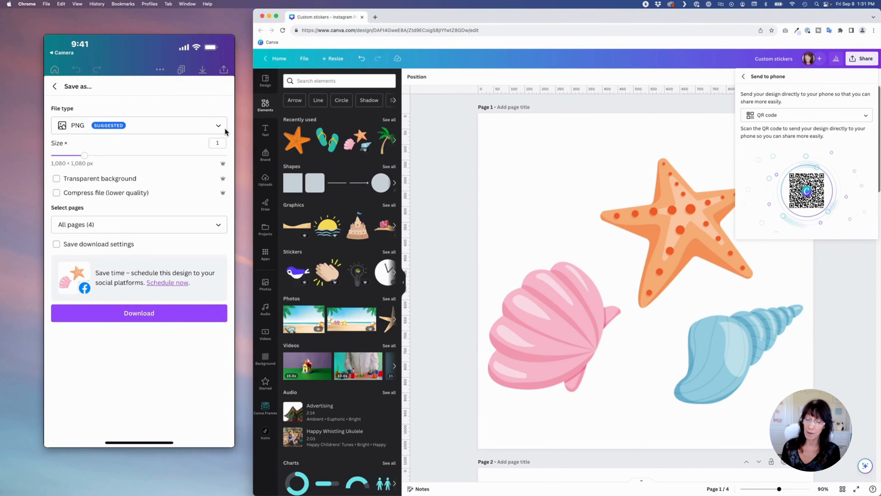
click(56, 179)
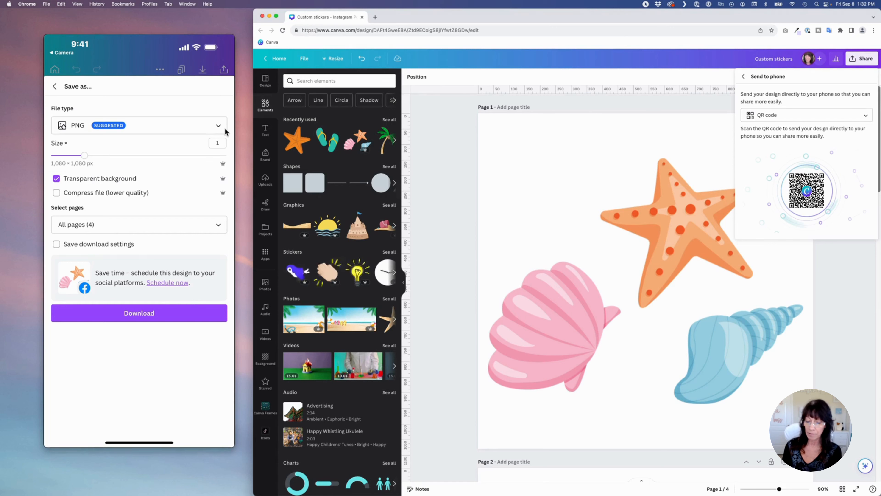
click(138, 313)
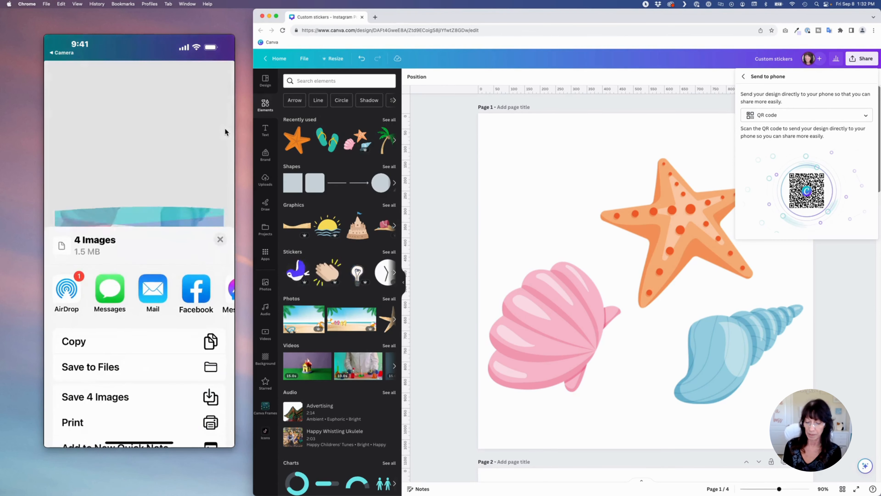
- Save the 4 images, start an Instagram story on the sunset beach photo and browse its stickers
click(95, 396)
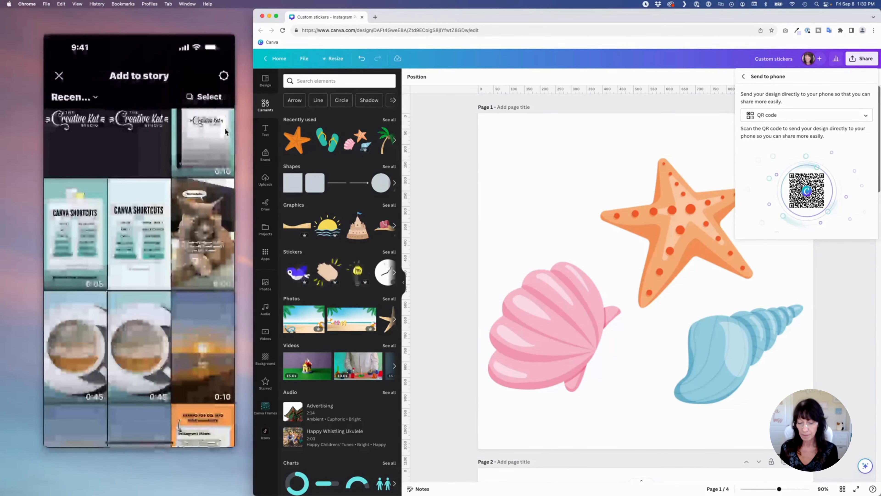
click(204, 140)
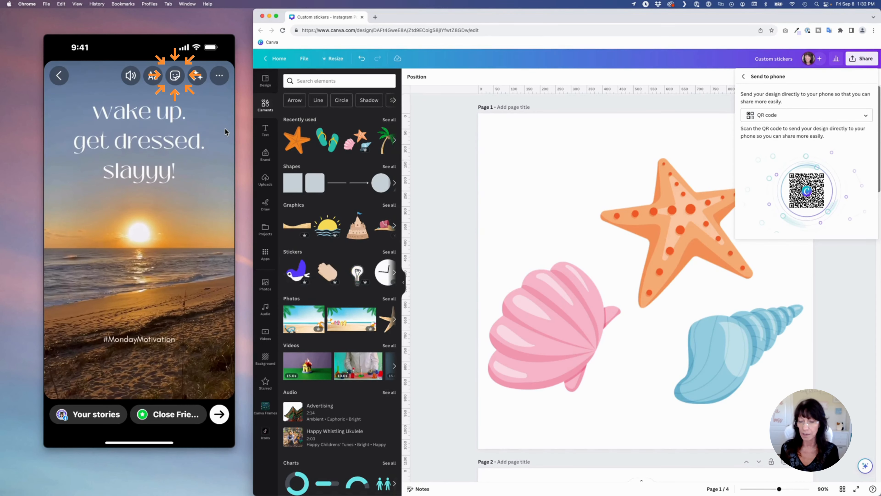
click(175, 75)
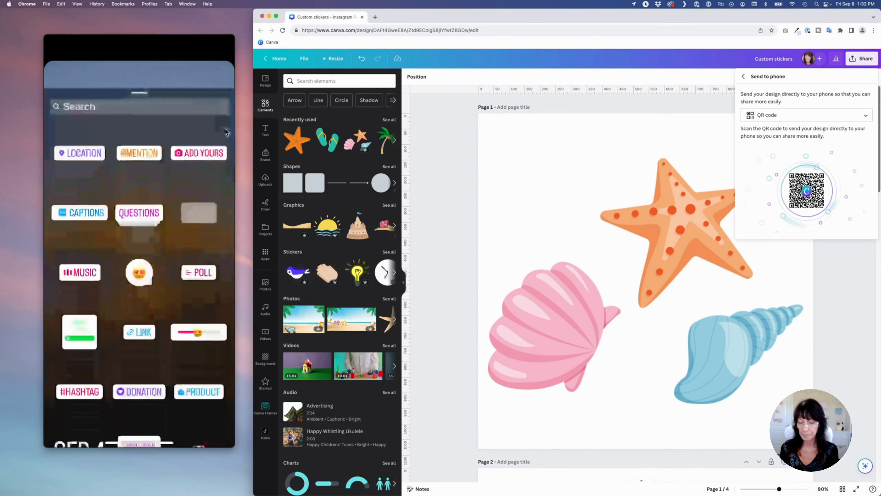
scroll(down, 3)
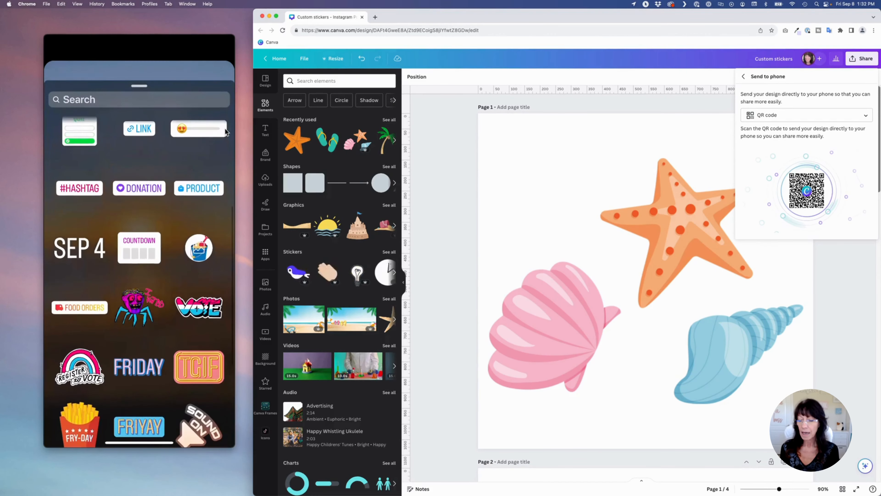
mouse_move(198, 248)
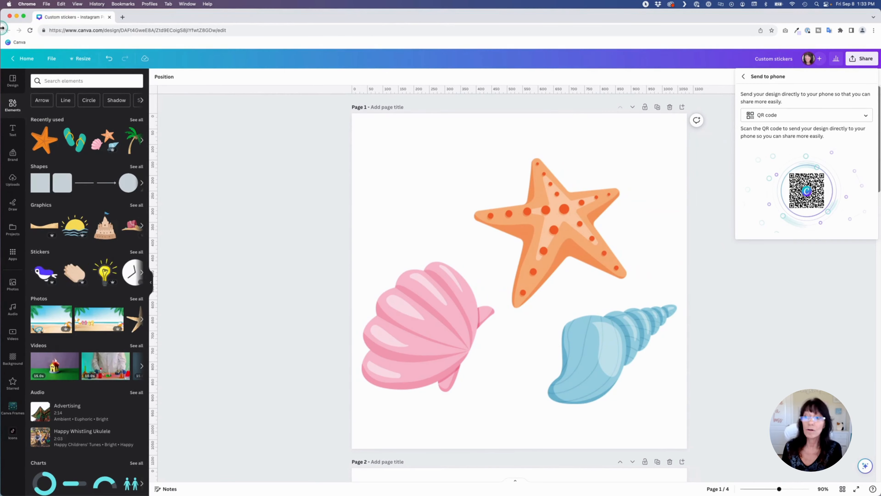
- Add a fifth page reading 'Beach please!' and set it in Mission Script at size 163
scroll(down, 3)
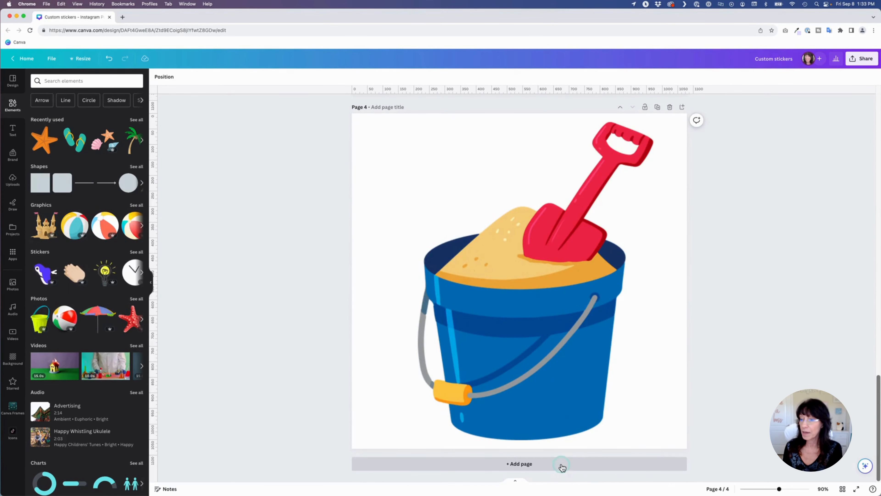
click(518, 463)
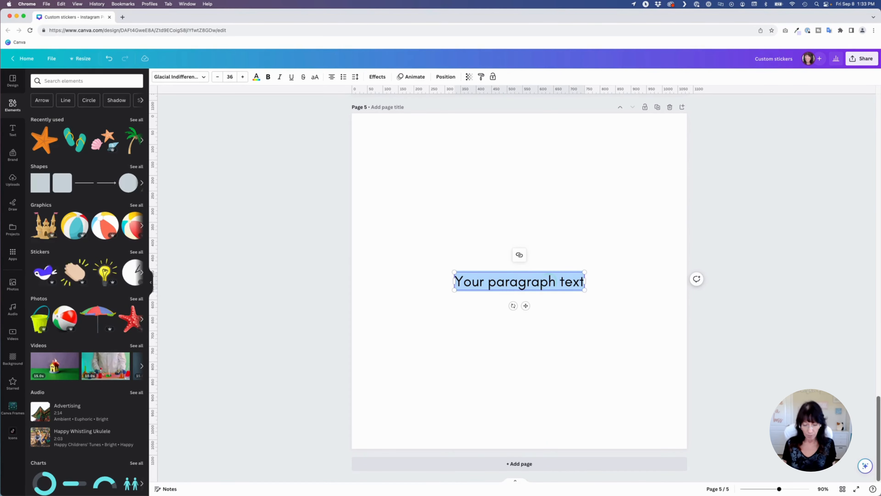
text(BEa)
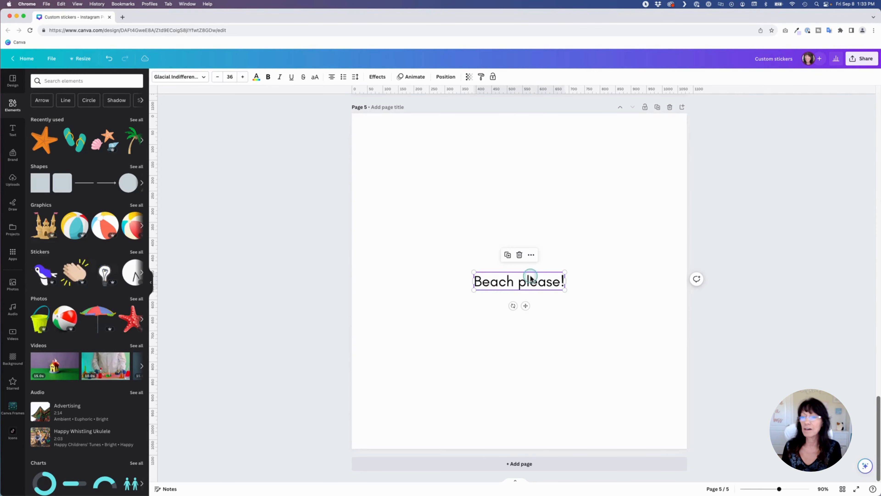
click(179, 76)
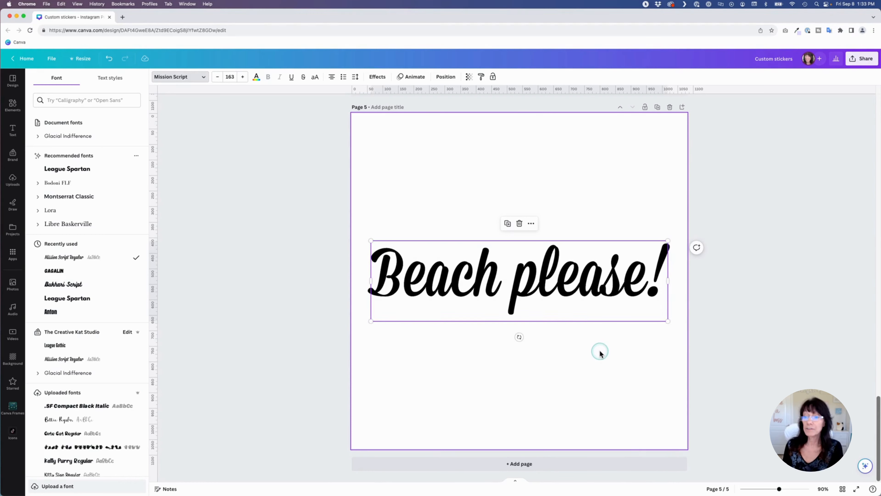
mouse_move(298, 238)
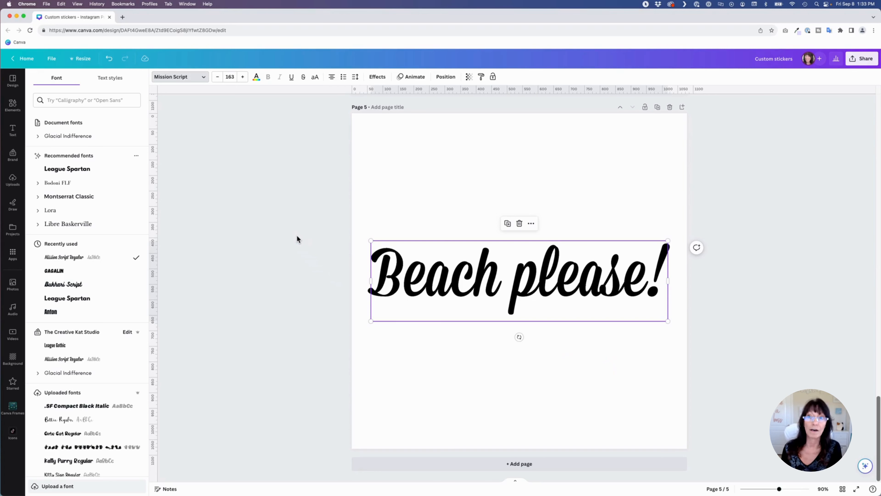
mouse_move(375, 97)
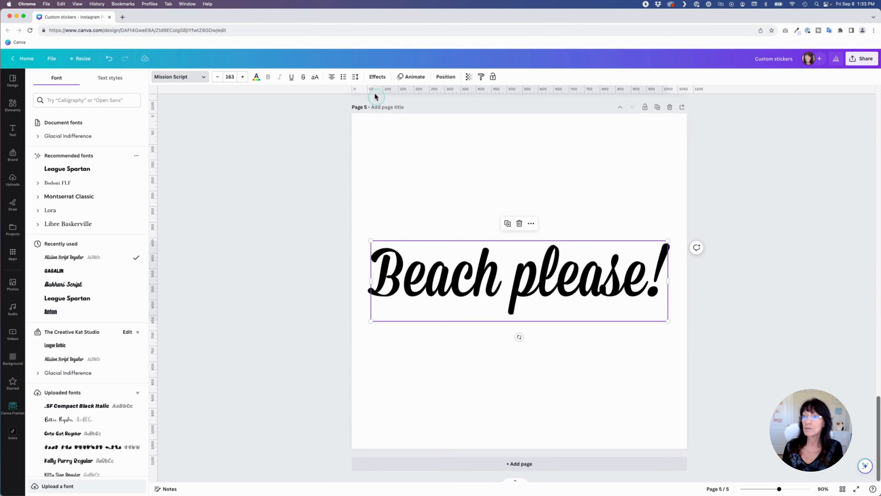
- Apply a thick white Outline effect to the text and tint the page background teal
click(377, 77)
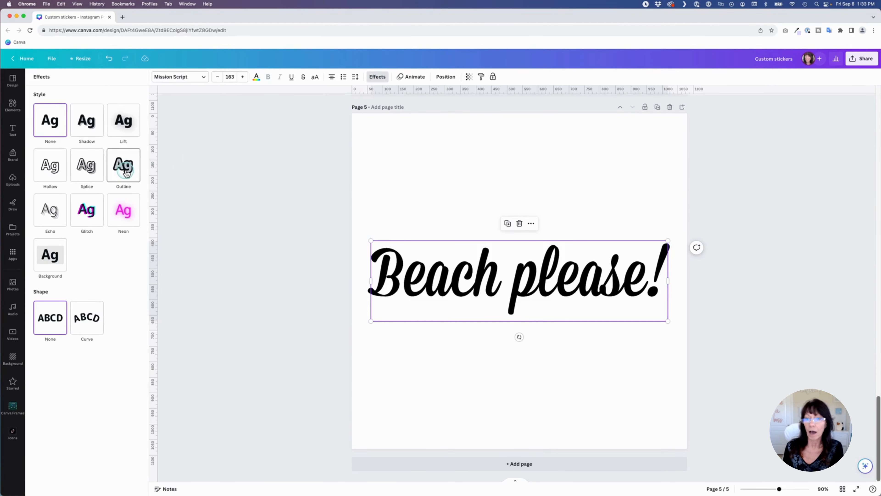
click(123, 165)
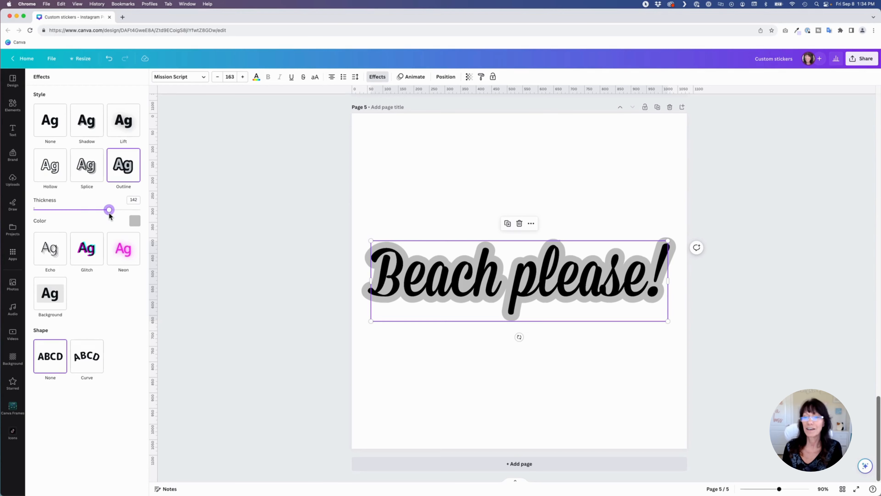
click(135, 219)
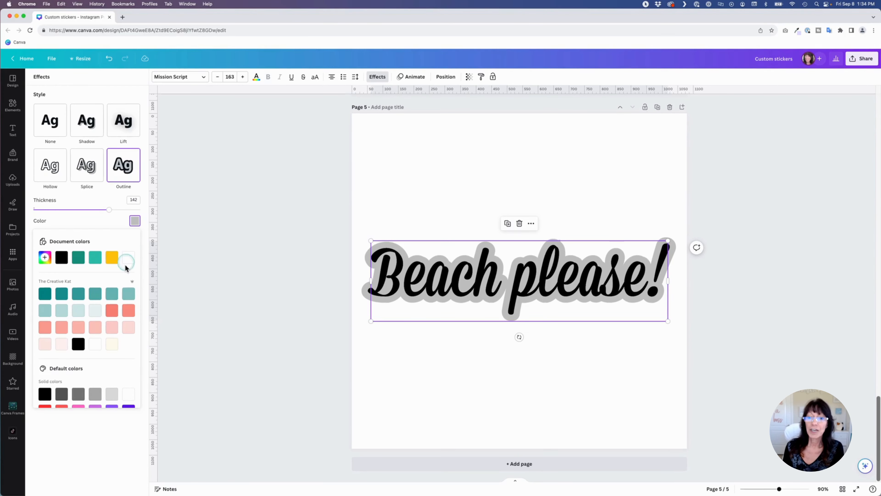
click(128, 258)
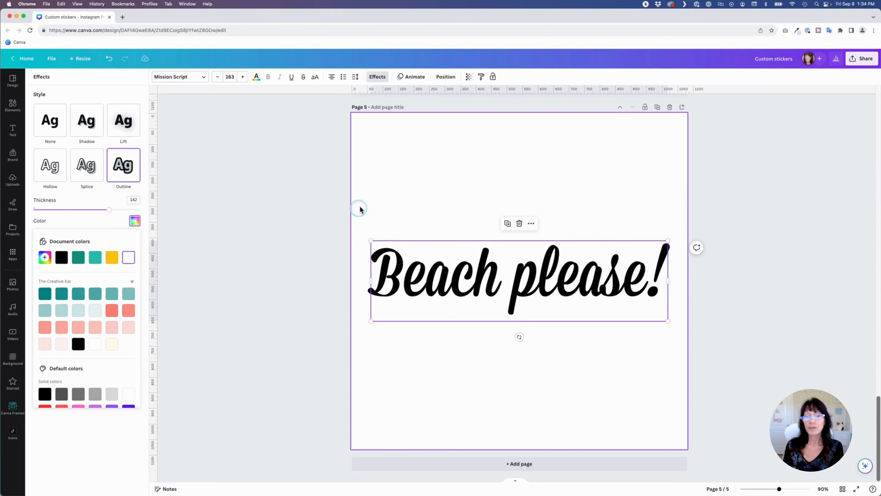
mouse_move(411, 167)
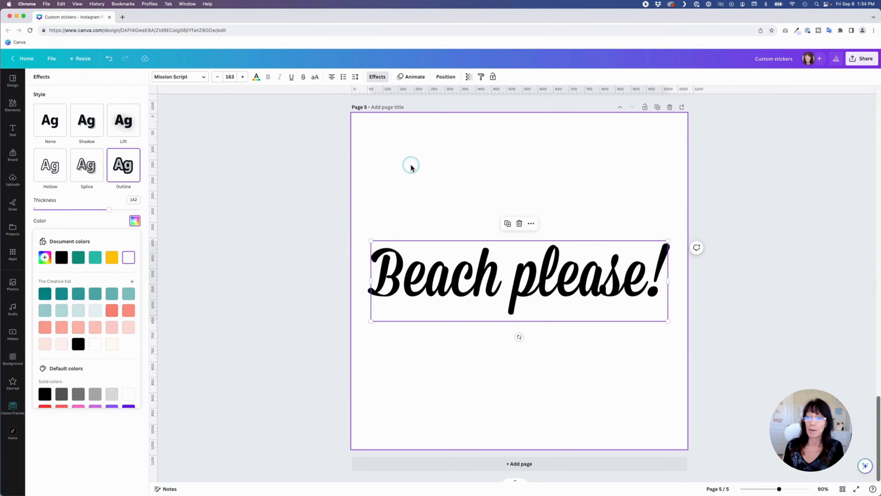
click(12, 105)
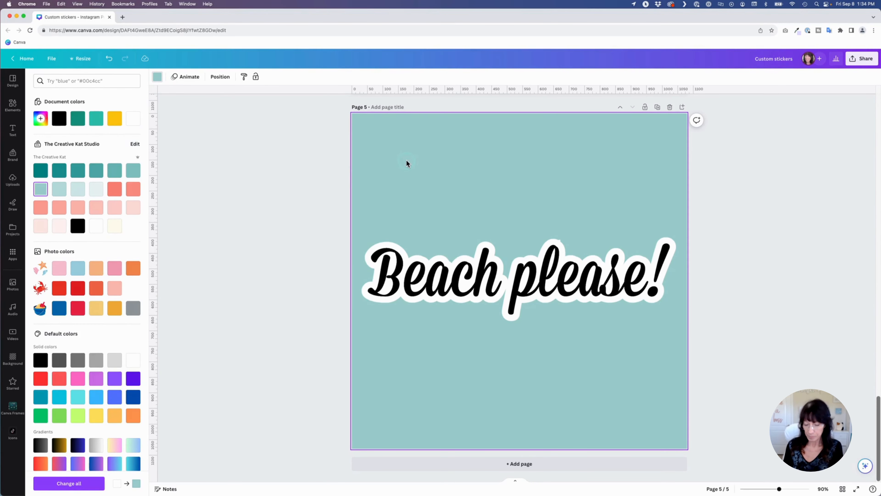
- Return page 5's background colour to white
click(13, 104)
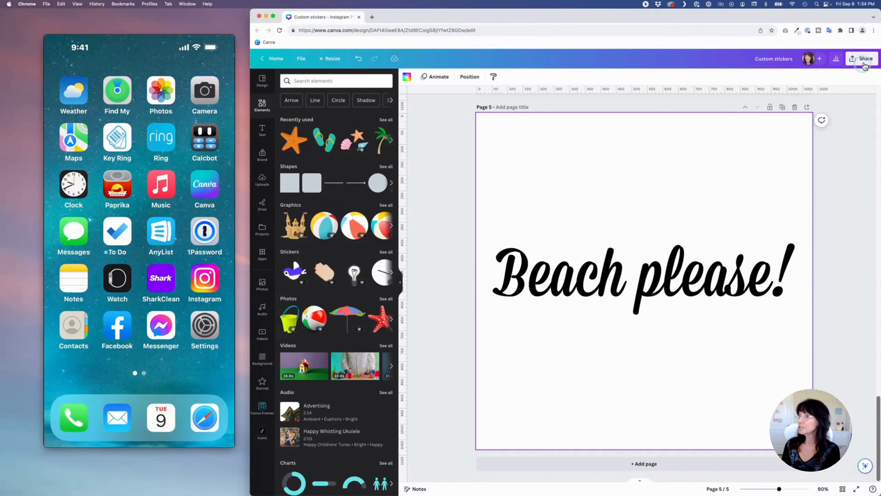
- Send the design to the phone and download page 5 there as a transparent PNG
click(864, 59)
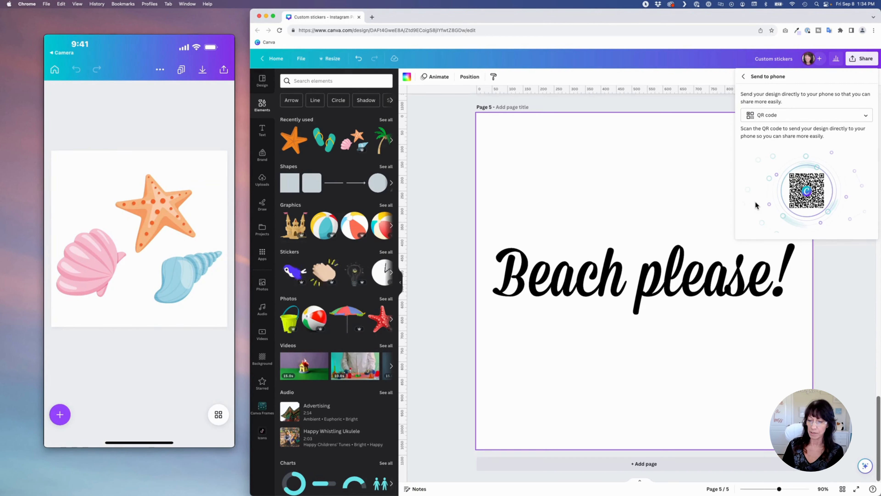
click(223, 69)
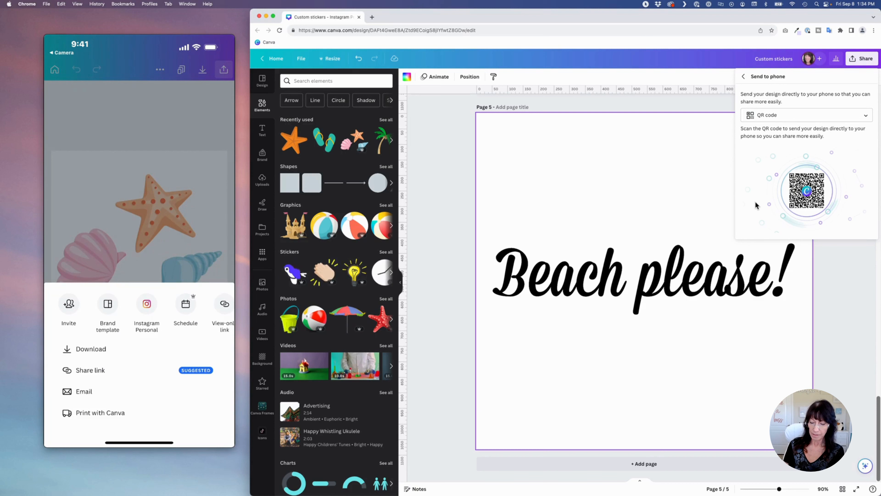
click(90, 349)
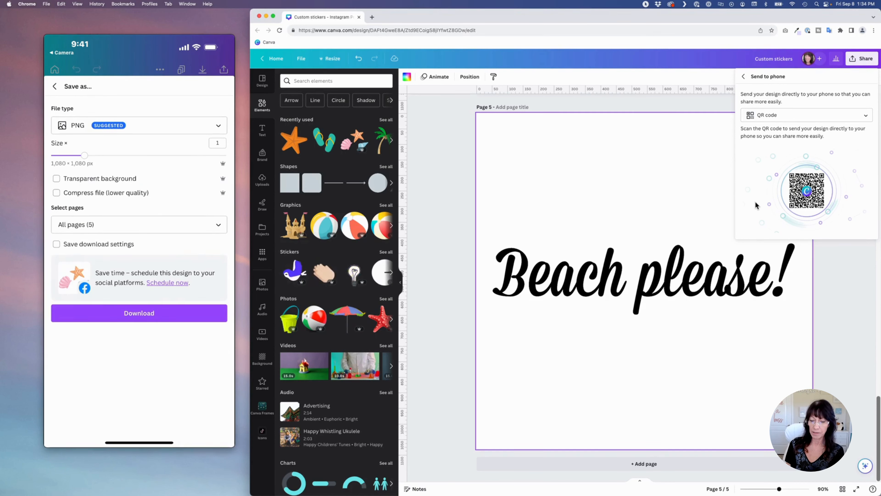
click(139, 224)
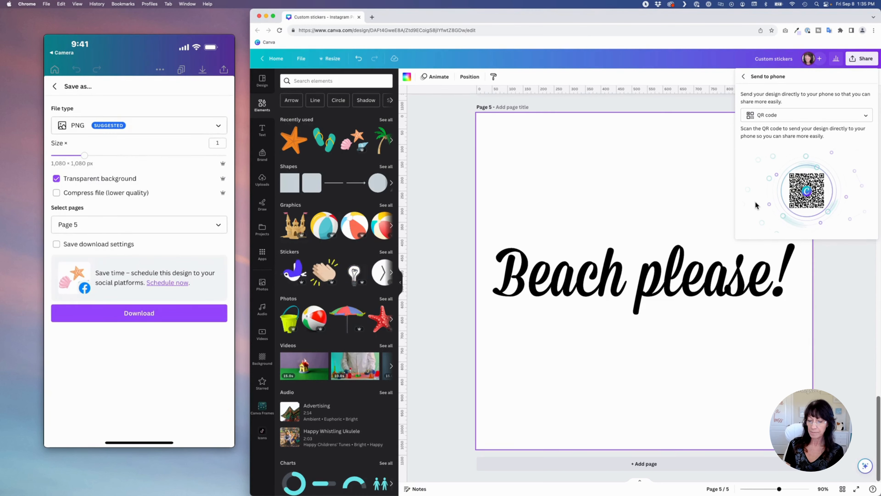
click(138, 314)
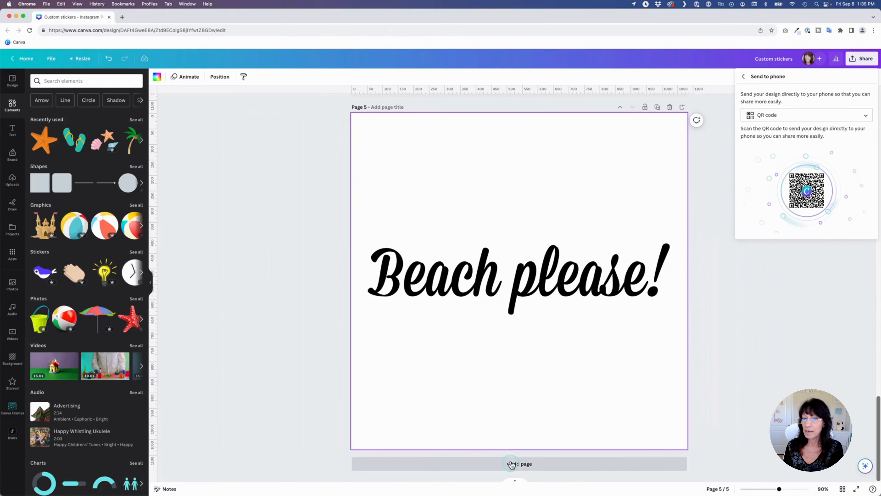
- Add a sixth page with the brand-kit logo and turn all its colours white
click(519, 463)
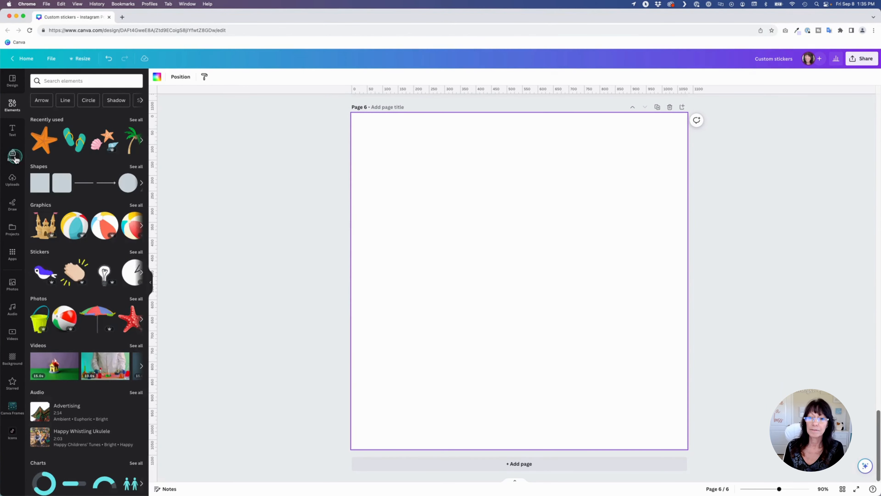
click(12, 156)
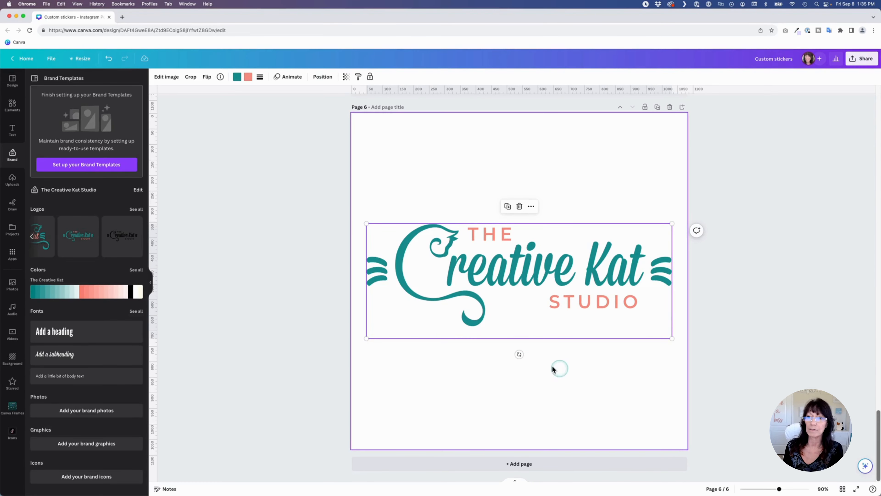
click(237, 76)
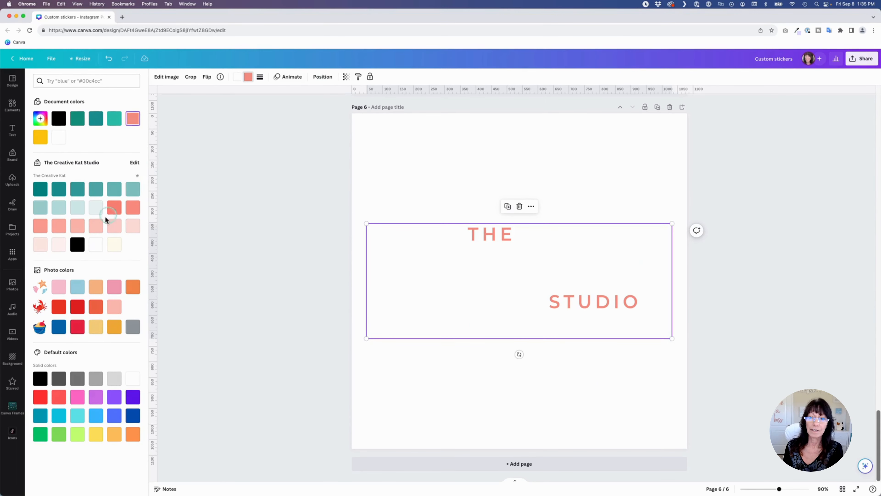
click(12, 156)
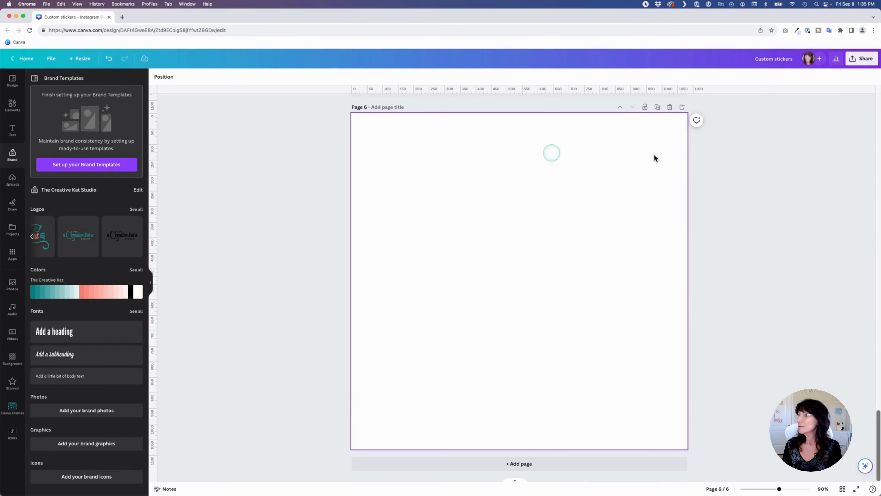
- Send the white-logo design to the phone and start its transparent PNG download of all six pages
click(865, 59)
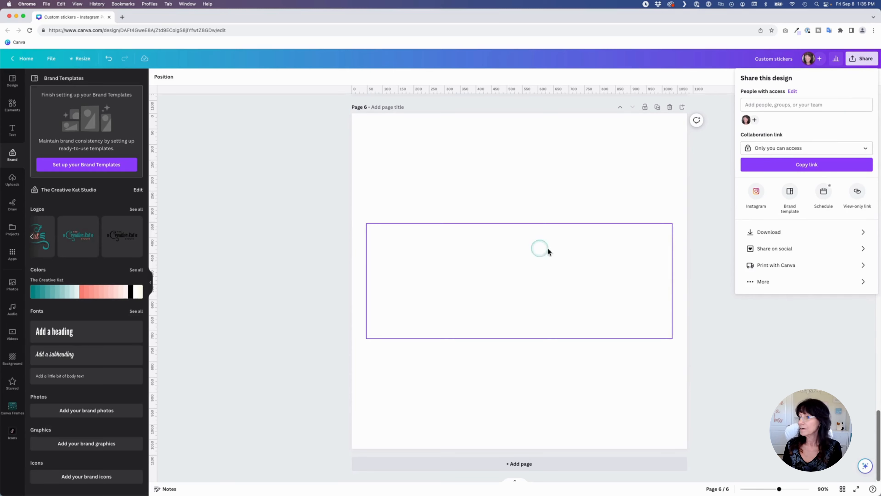
click(763, 281)
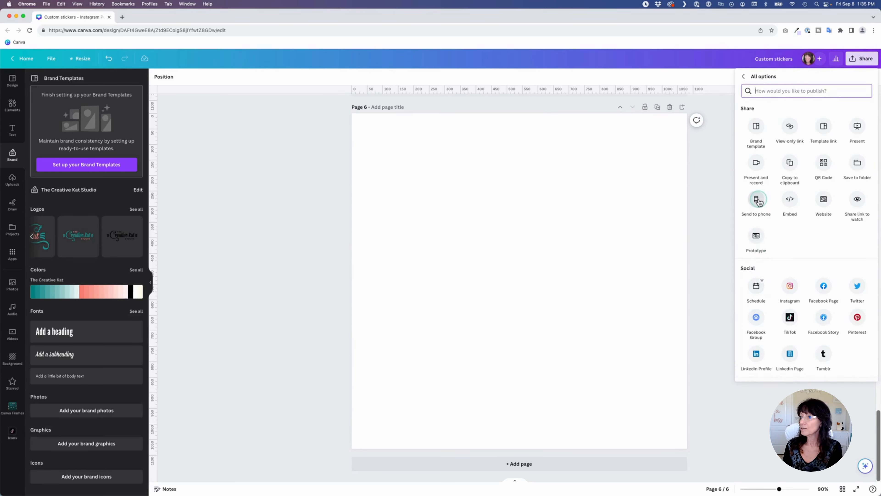
click(756, 201)
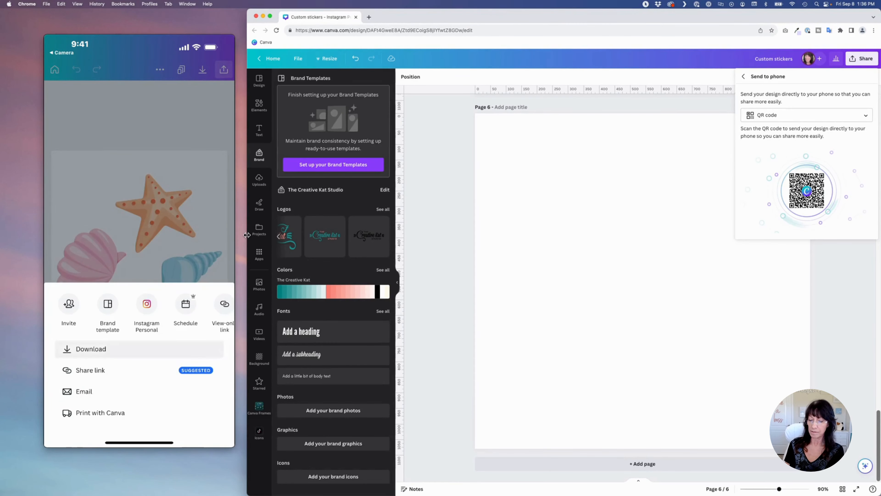
click(91, 349)
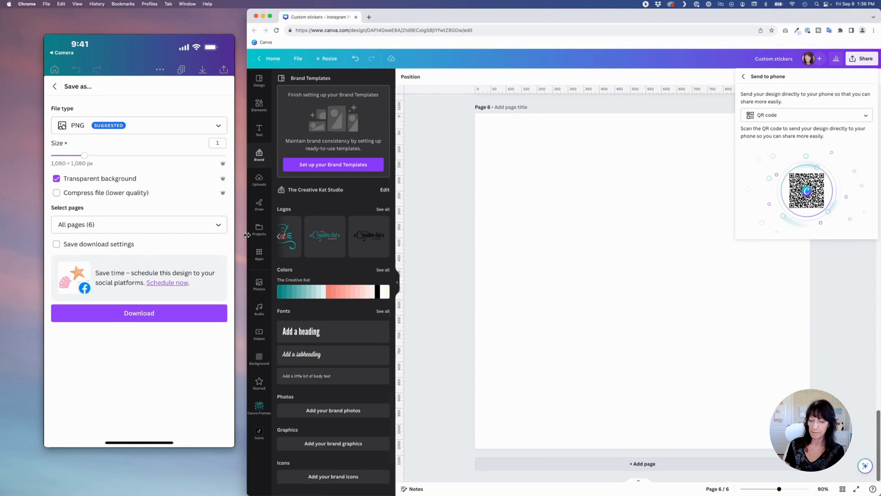
click(139, 313)
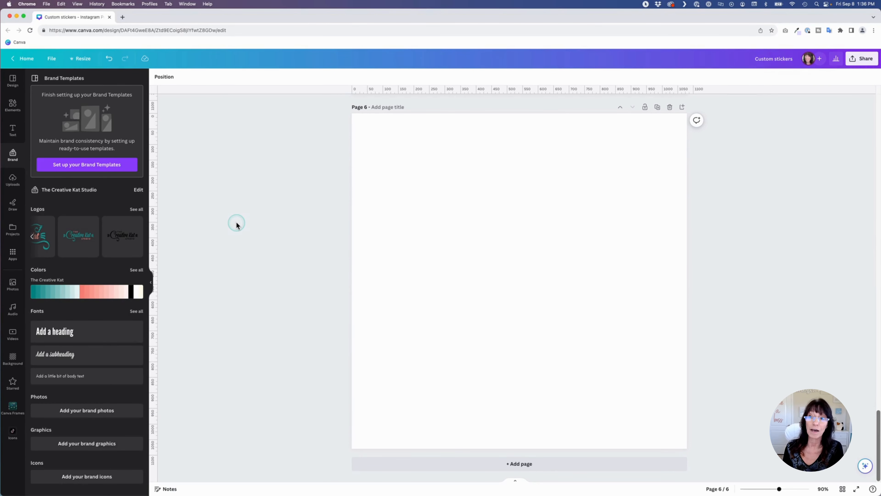
- Scroll back up from page 6 to page 1's starfish and seashells
scroll(up, 3)
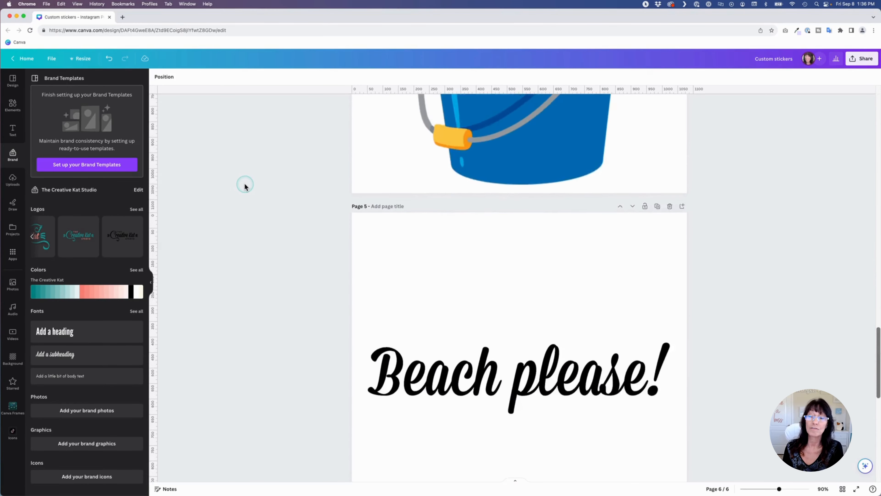
scroll(up, 3)
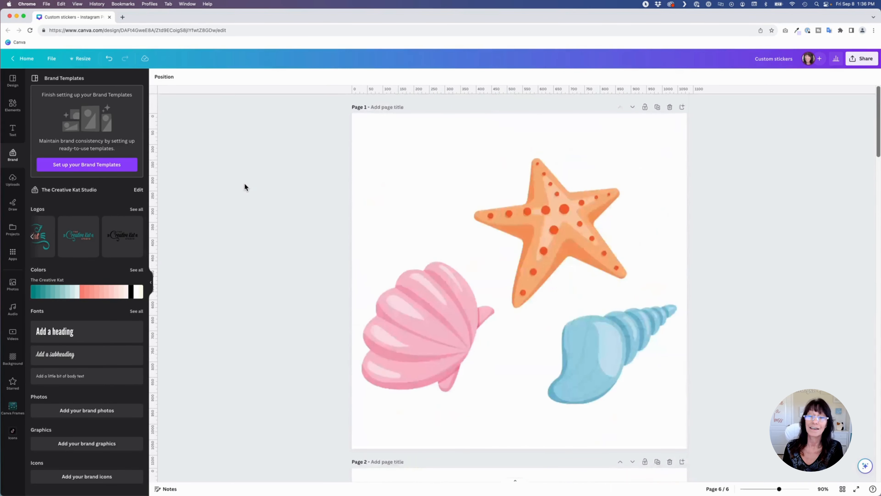